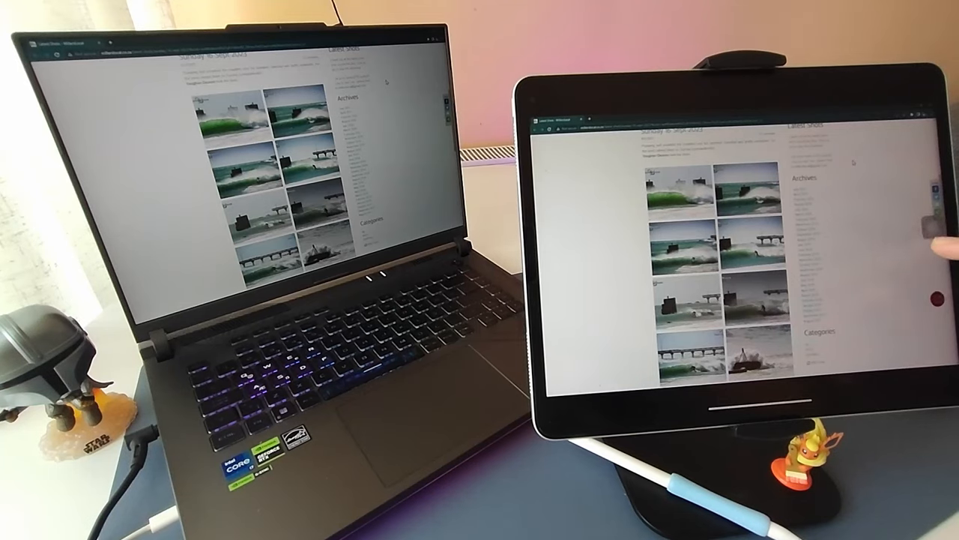
Show the Version History list on EasyCanvas's App Store page, revealing iPad updates back to 2022
scroll("down", 3)
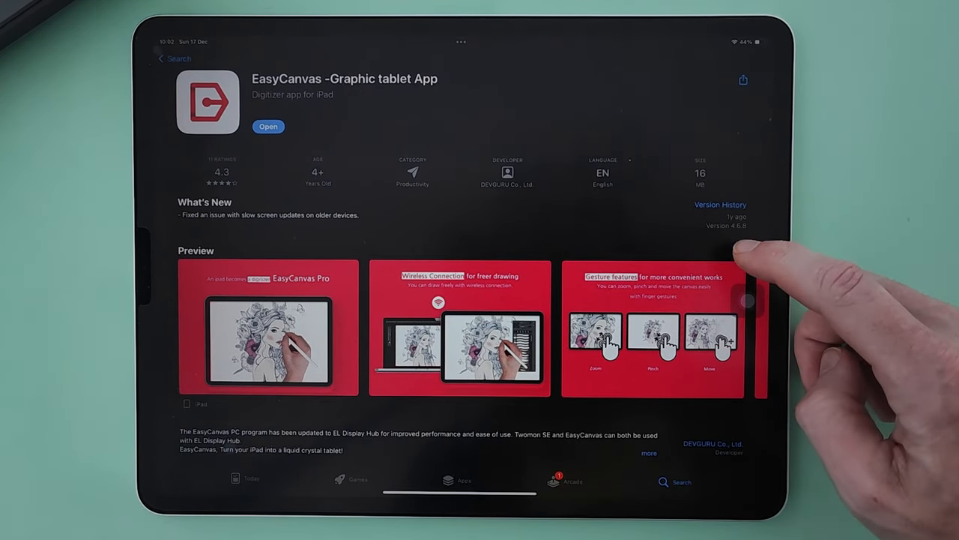
left_click(719, 204)
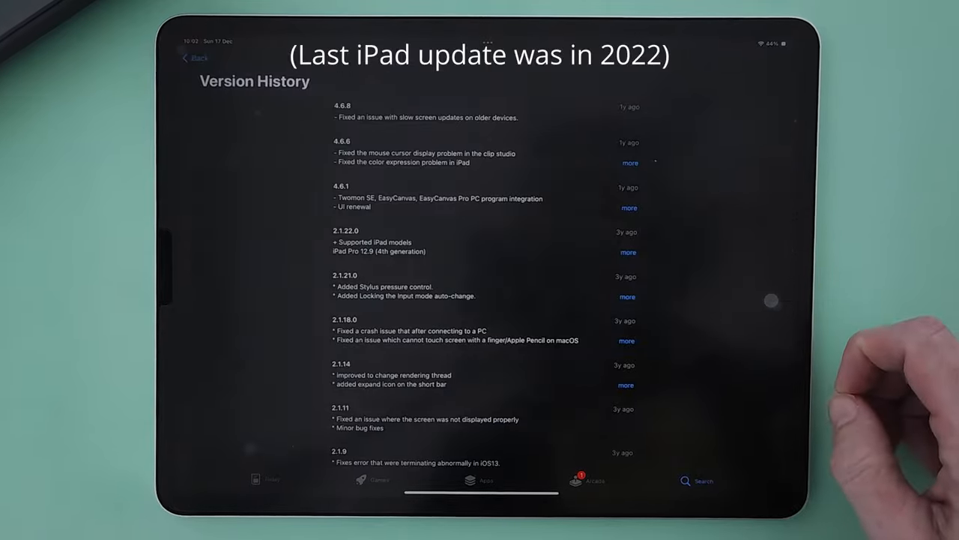
mouse_move(675, 120)
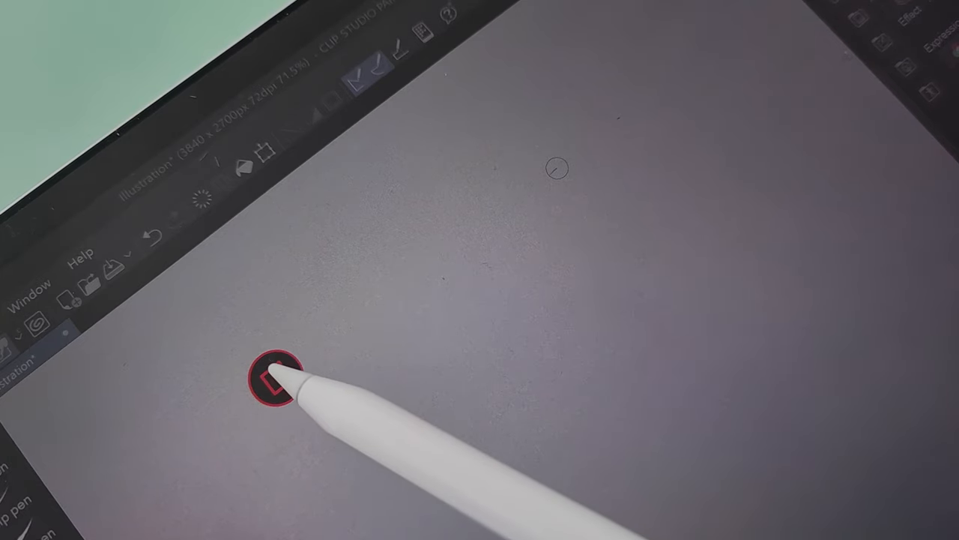
Bring up EasyCanvas's side menu from its red floating button over the Clip Studio Paint canvas
left_click(273, 378)
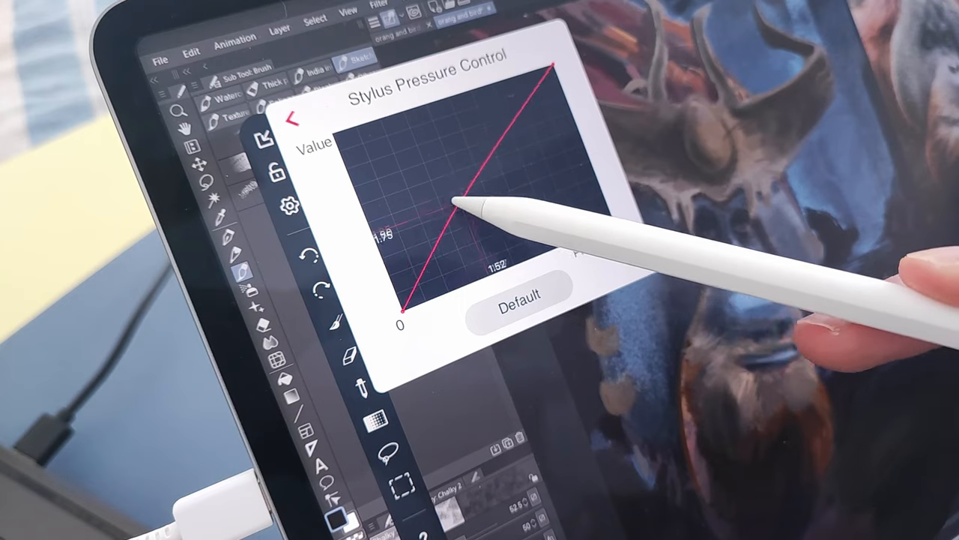
Reshape the Stylus Pressure Control curve to change how pen pressure maps to stroke strength
left_click_drag(457, 203, 498, 187)
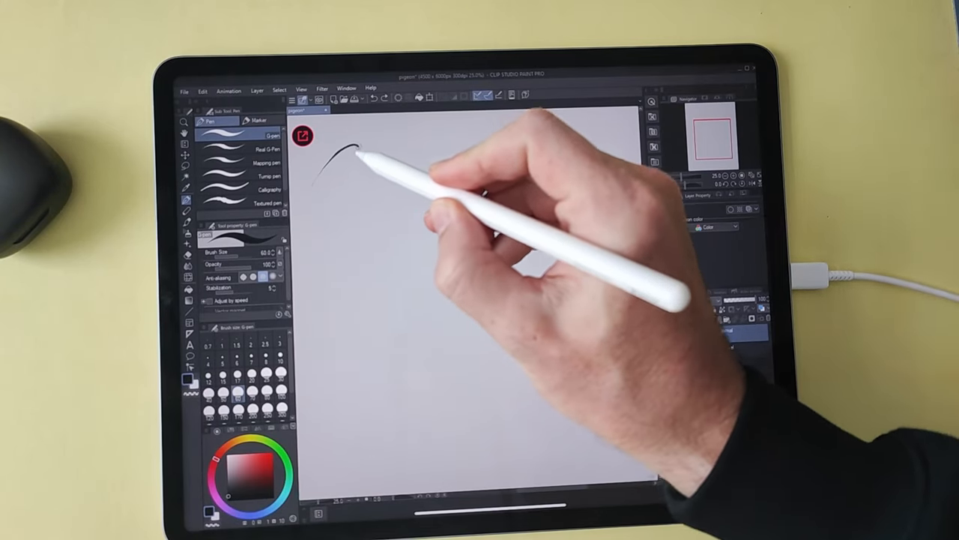
Draw Apple Pencil test strokes: a line near the canvas top and a squiggle near the bottom
left_click_drag(353, 150, 377, 270)
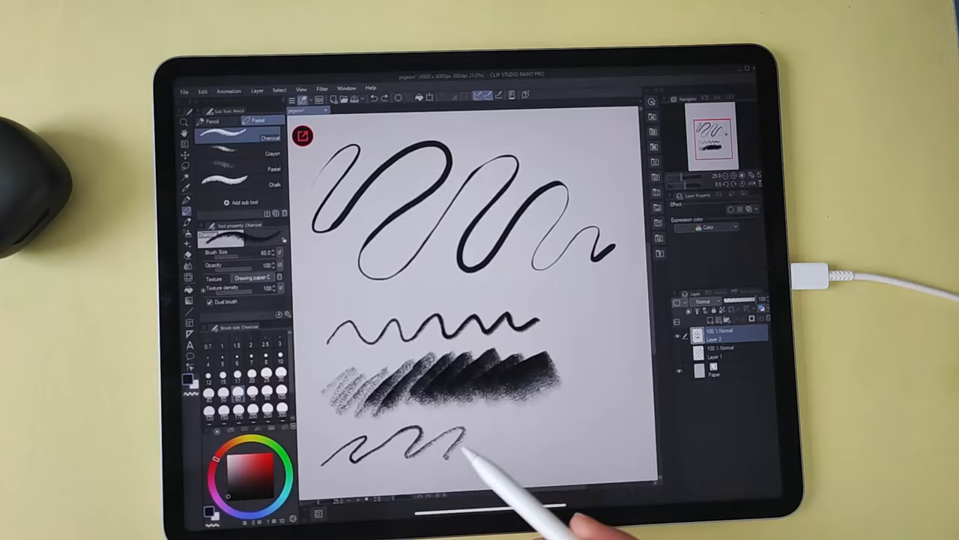
left_click_drag(488, 442, 599, 420)
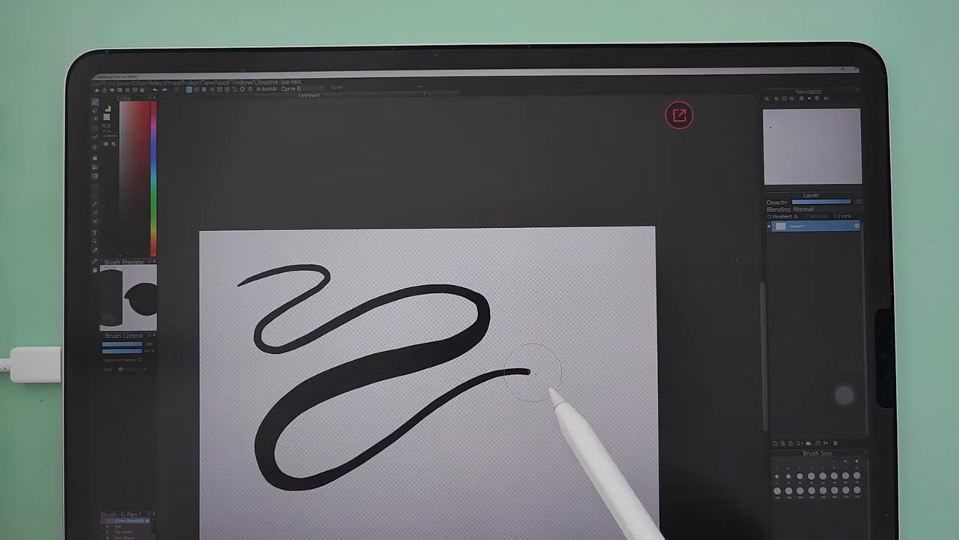
Draw a long tapering wavy ink line across the MediBang Paint canvas with varying pressure
left_click_drag(510, 375, 584, 487)
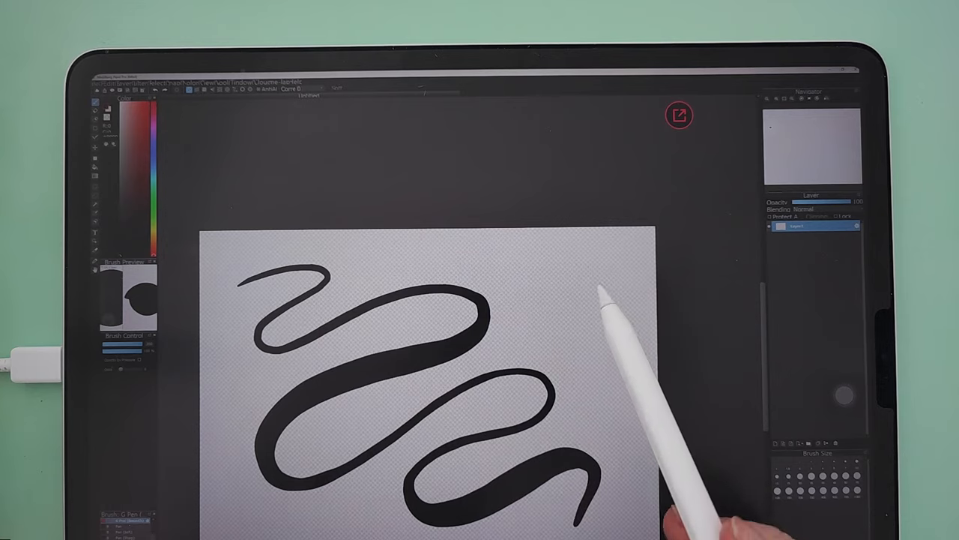
left_click_drag(592, 285, 510, 352)
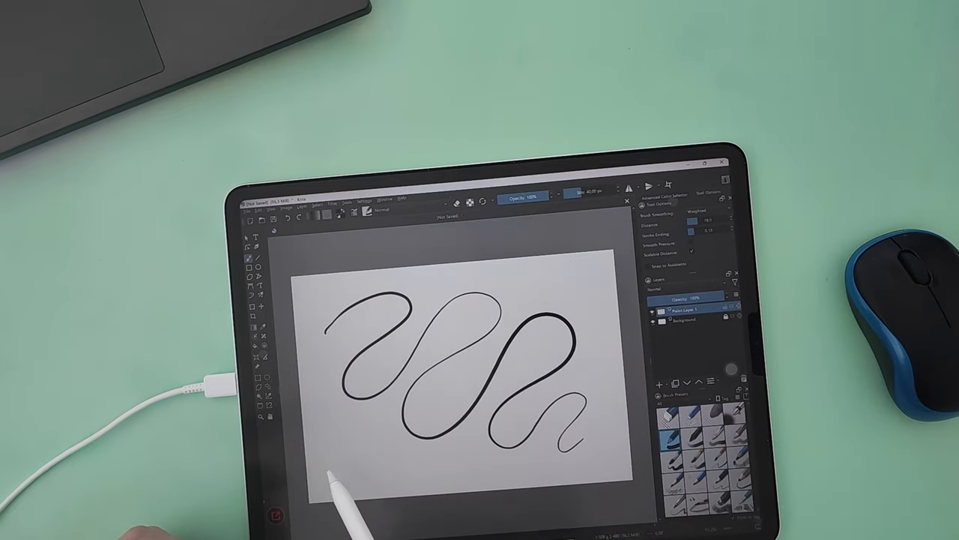
Draw two straight diagonal test lines beneath the wavy curves on the Krita canvas
left_click_drag(332, 468, 383, 447)
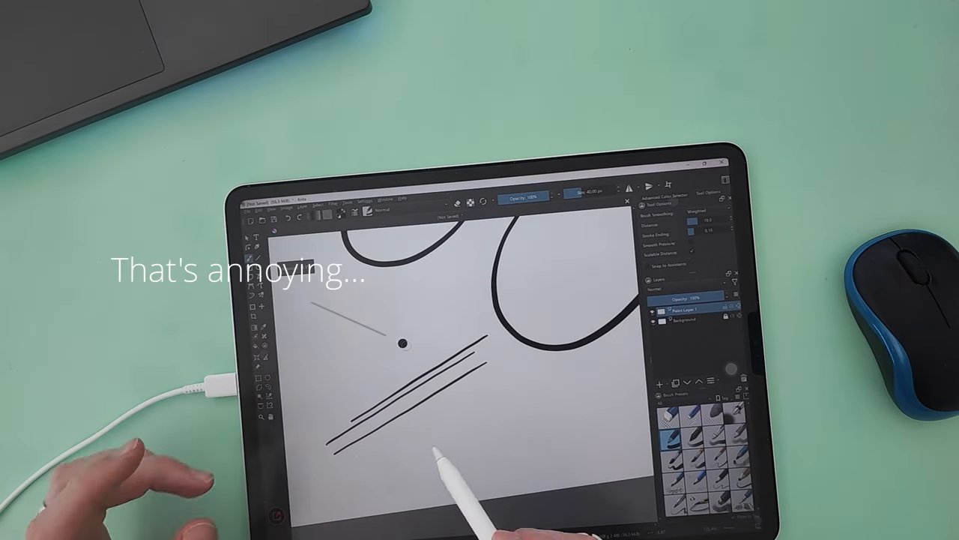
left_click_drag(338, 442, 510, 398)
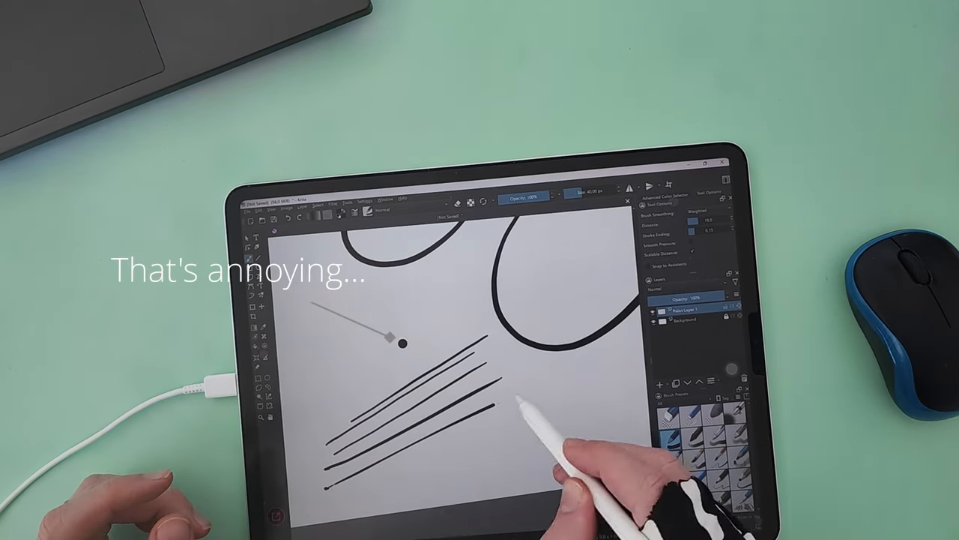